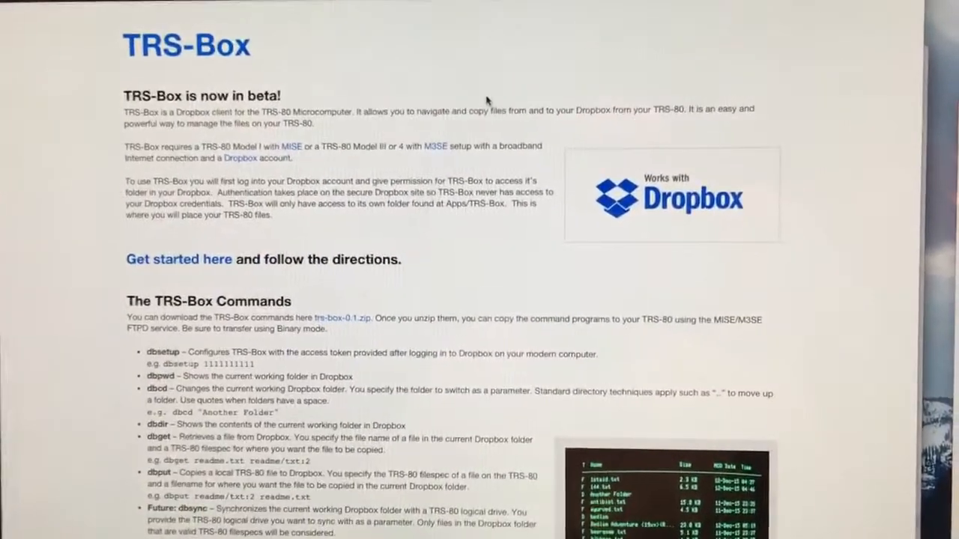
# - Scroll down and follow 'Get started here' to reach the TRS-Box Dropbox sign-in page
pyautogui.scroll(-3)
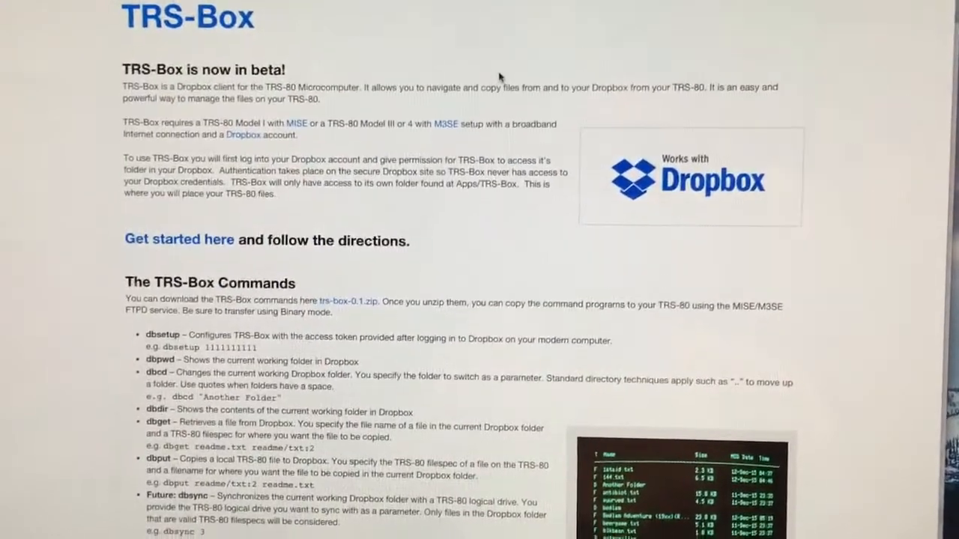
pyautogui.scroll(-3)
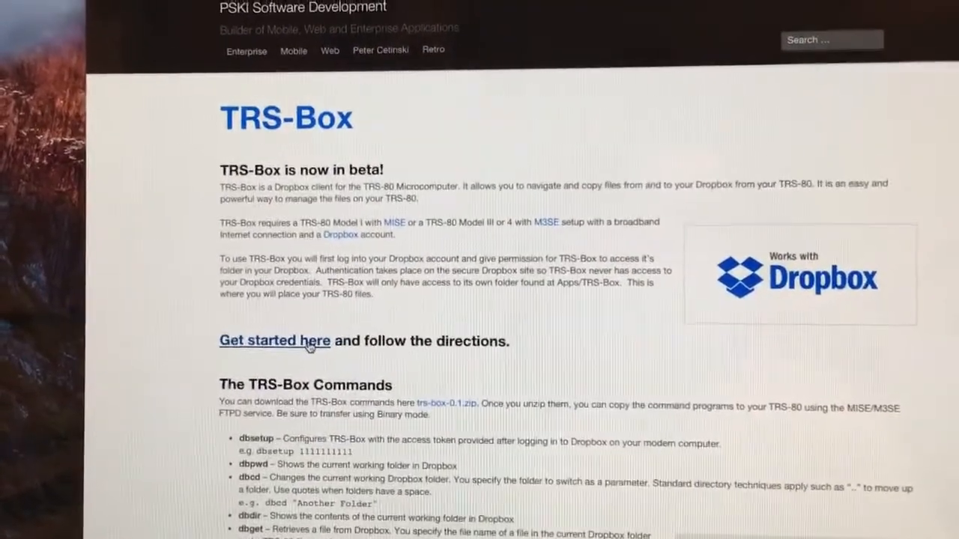
pyautogui.click(275, 341)
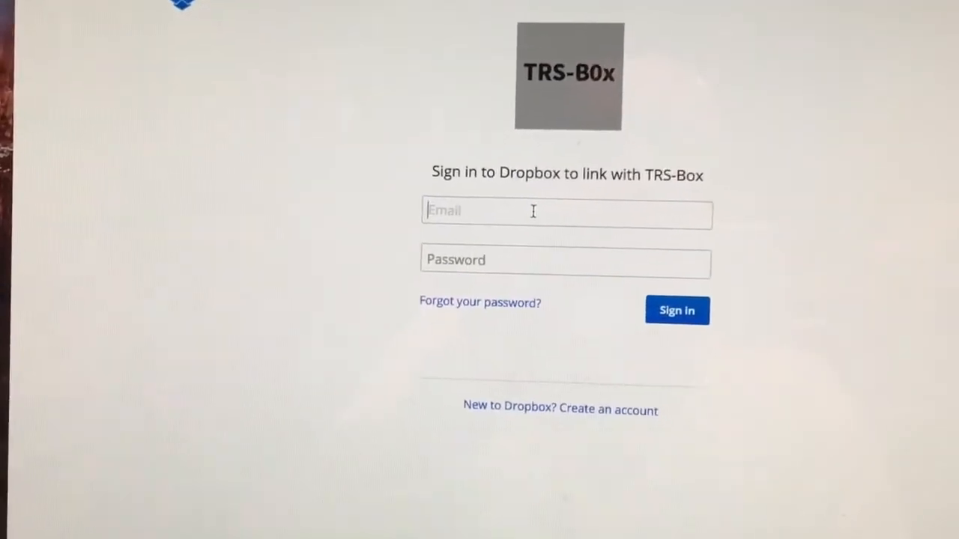
# - Sign in with the suggested account email and password to authorize TRS-Box
pyautogui.write('pe')
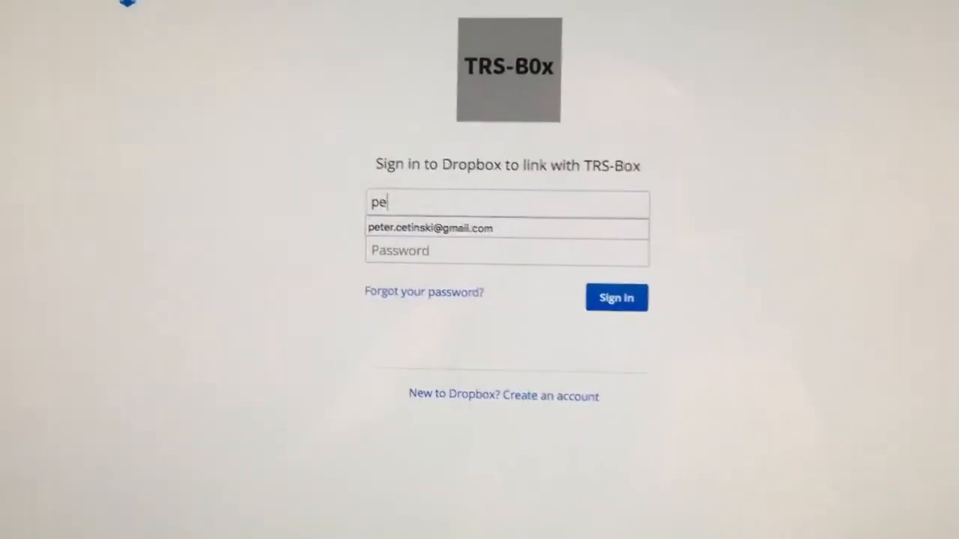
pyautogui.click(432, 228)
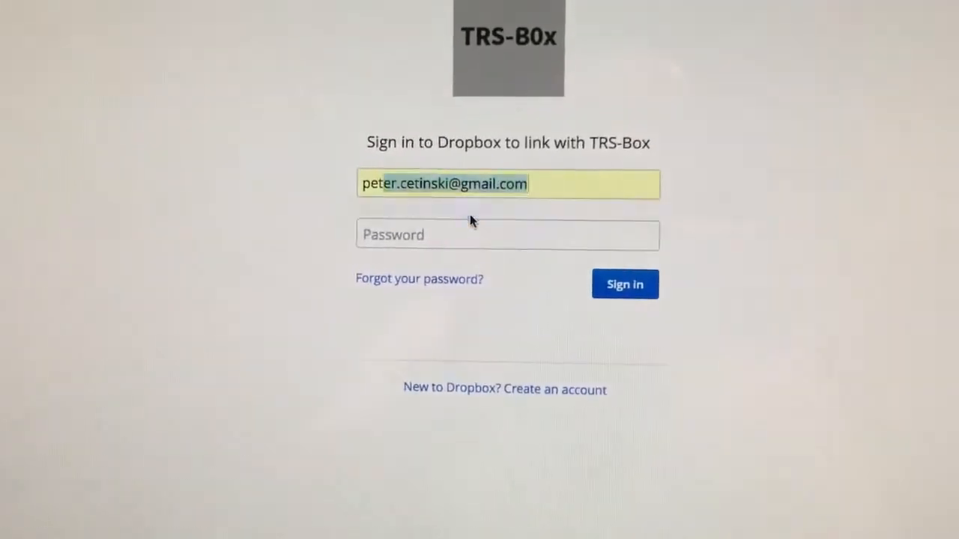
pyautogui.write('•')
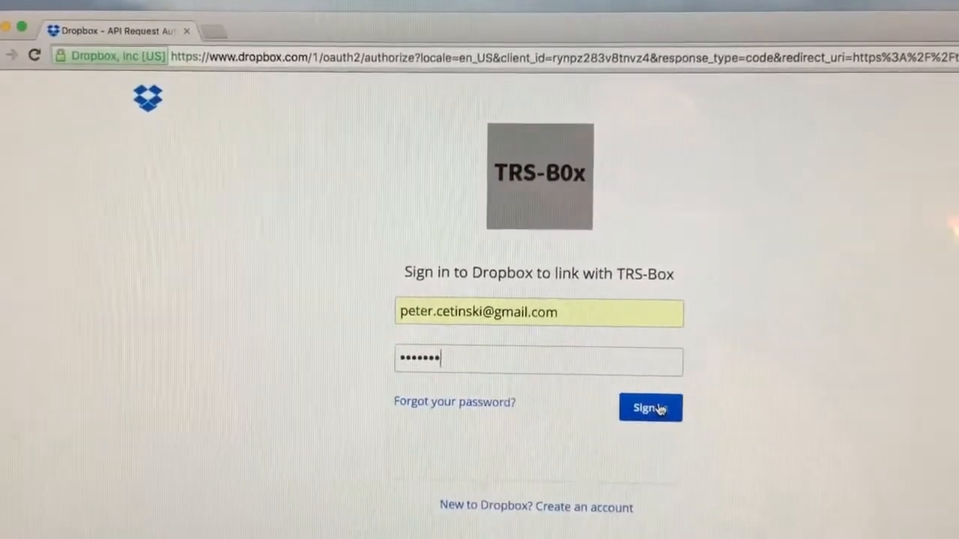
pyautogui.click(651, 408)
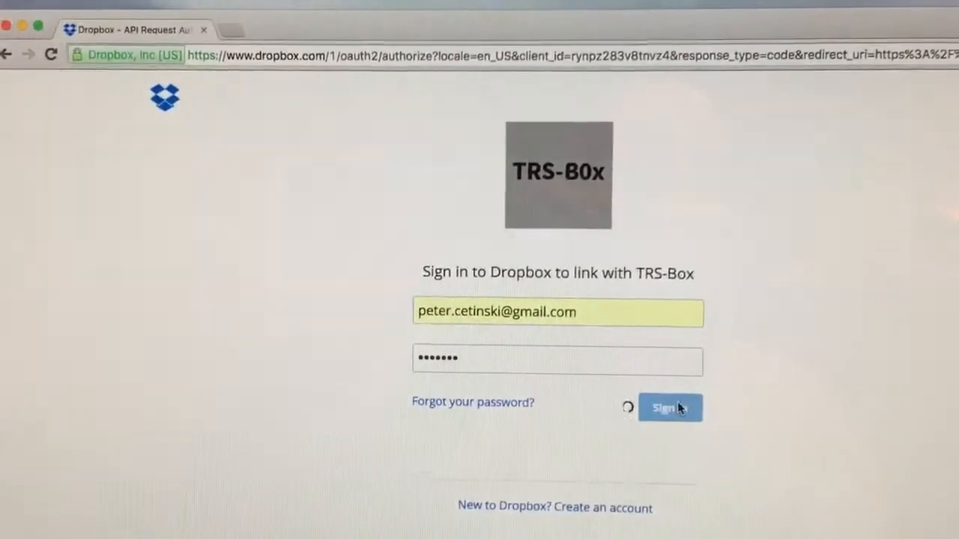
pyautogui.click(669, 408)
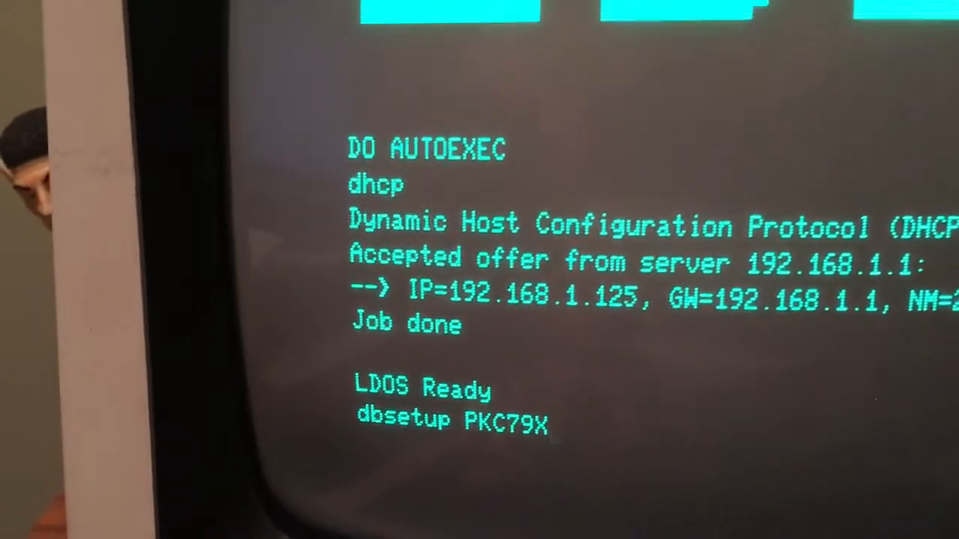
# - Type the authorization code after DBSETUP at the LDOS Ready prompt
pyautogui.write('J')
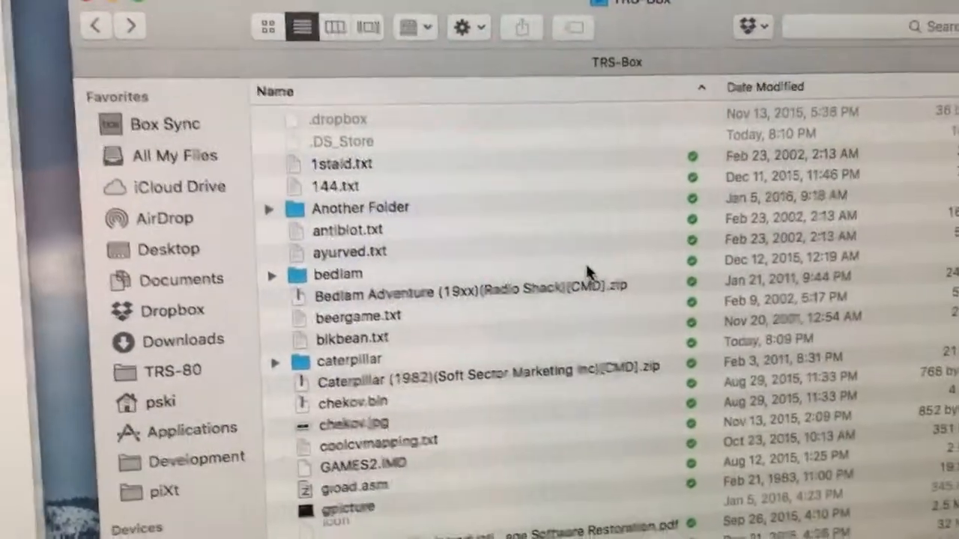
# - Scroll the TRS-Box folder listing to show the caterpillar folder and Caterpillar zip
pyautogui.scroll(-3)
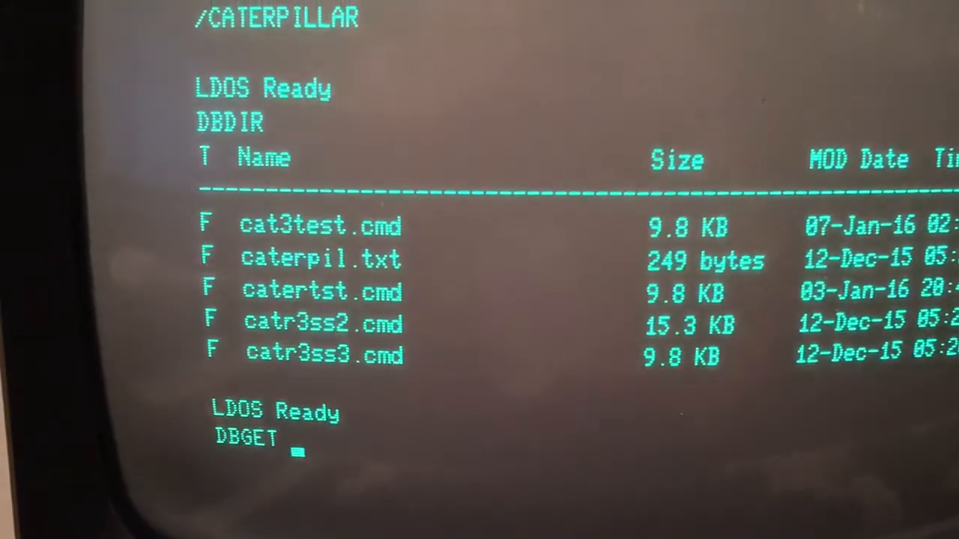
# - Type a DBGET command to fetch a file from the caterpillar folder
pyautogui.write('C')
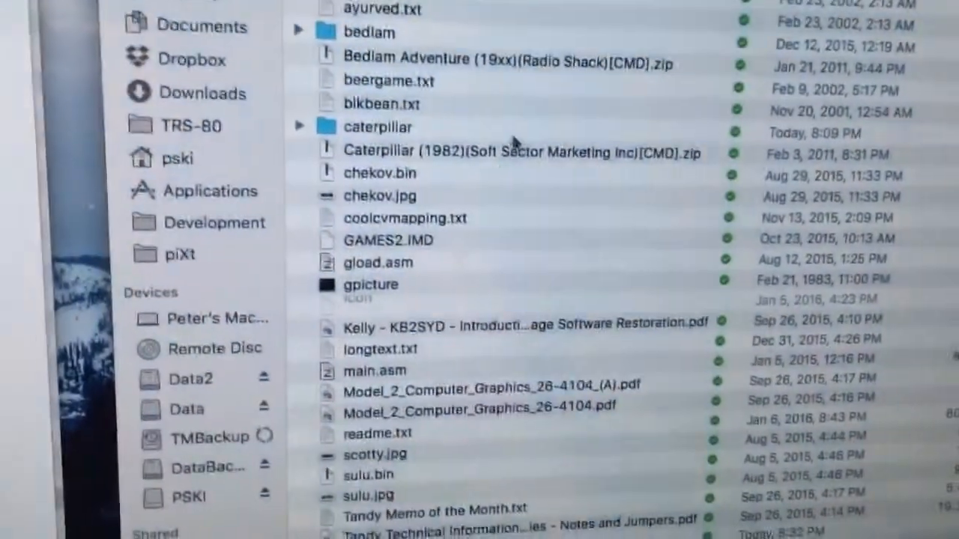
pyautogui.scroll(-3)
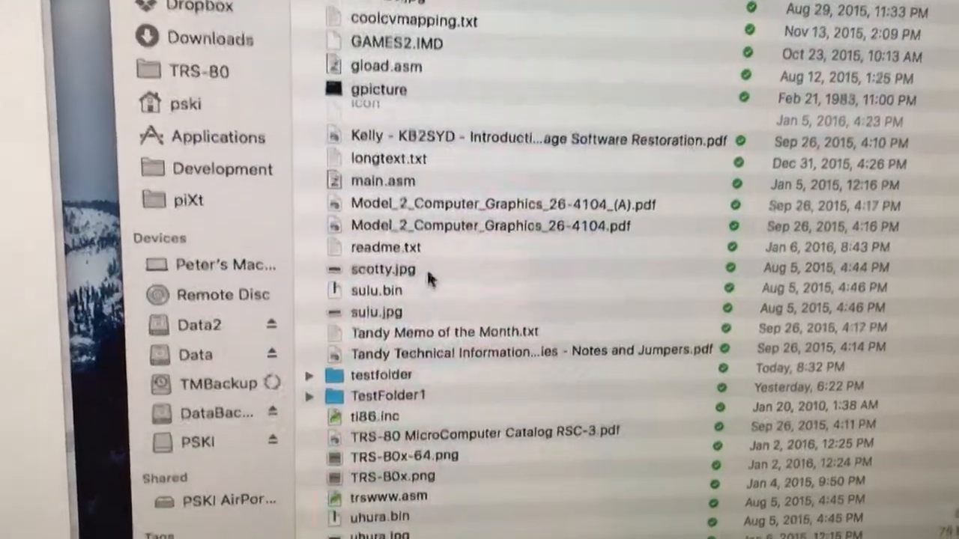